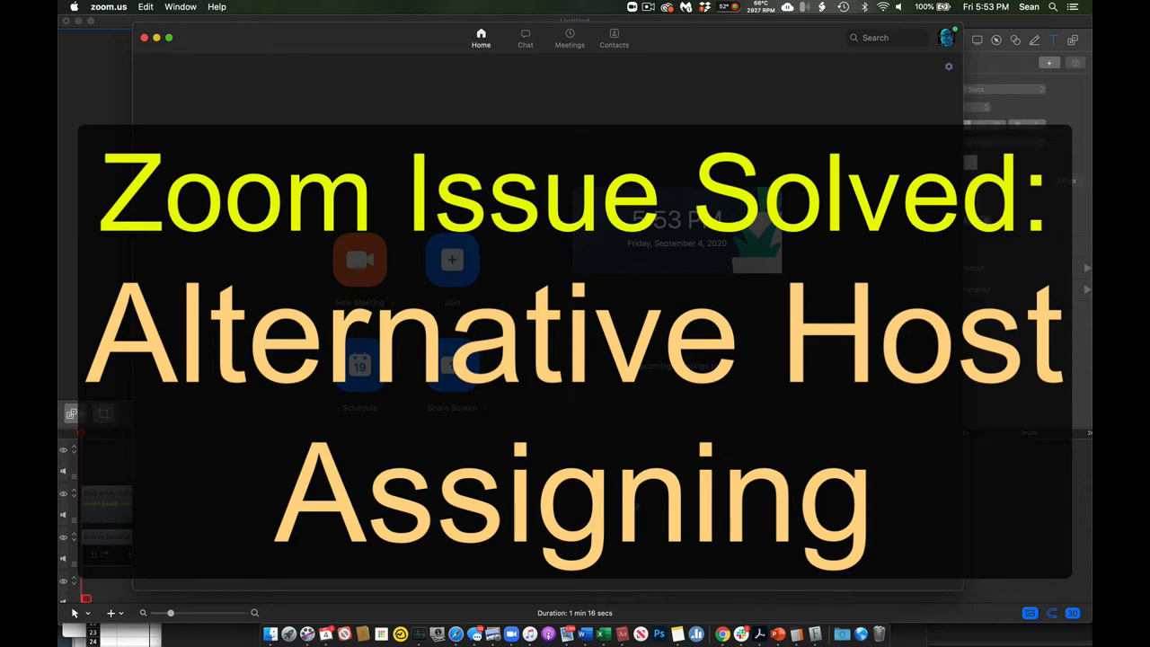
pyautogui.moveTo(482, 427)
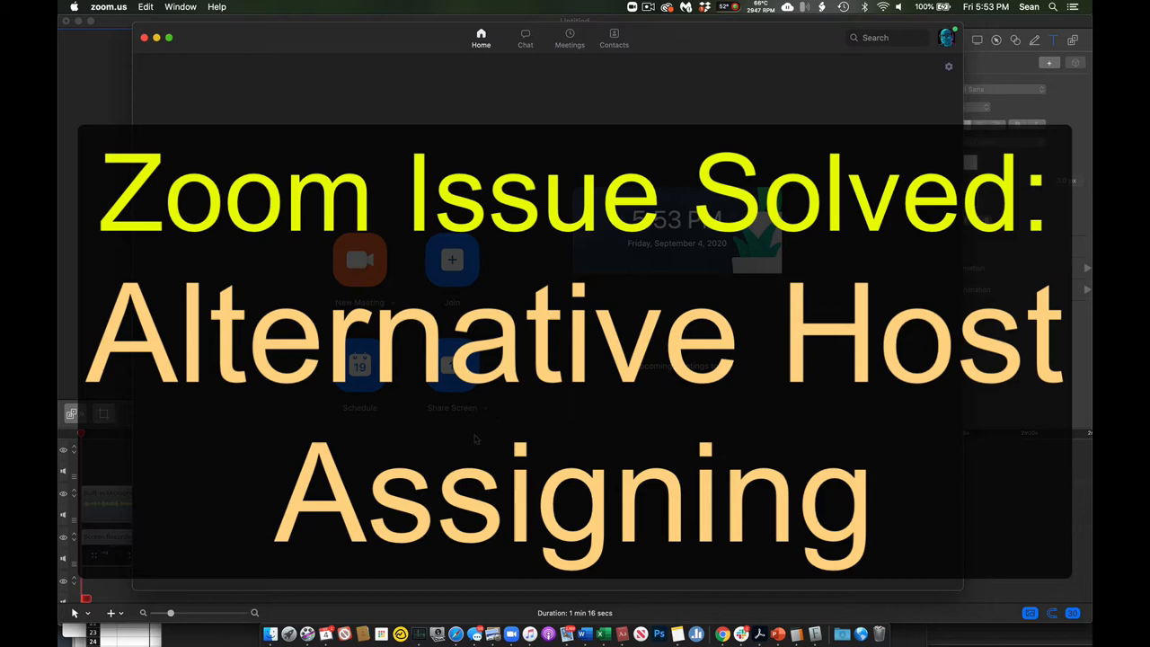
# Schedule a new meeting, add contact Kiki as alternative host, then type Emil and Linda.
pyautogui.click(360, 364)
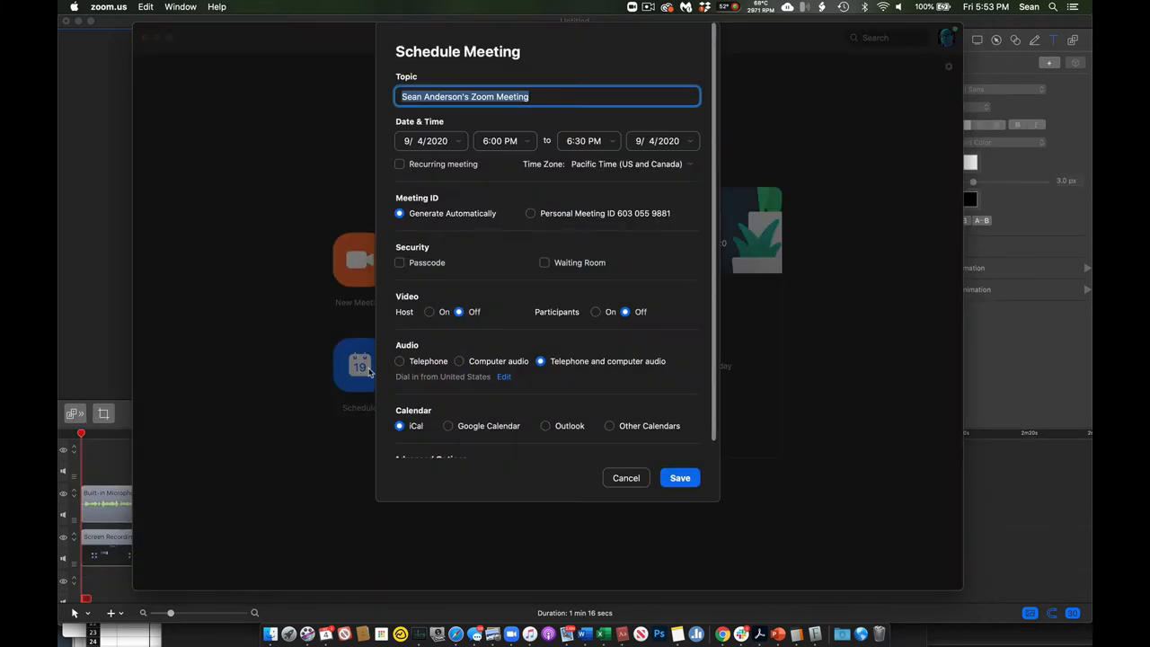
pyautogui.scroll(-3)
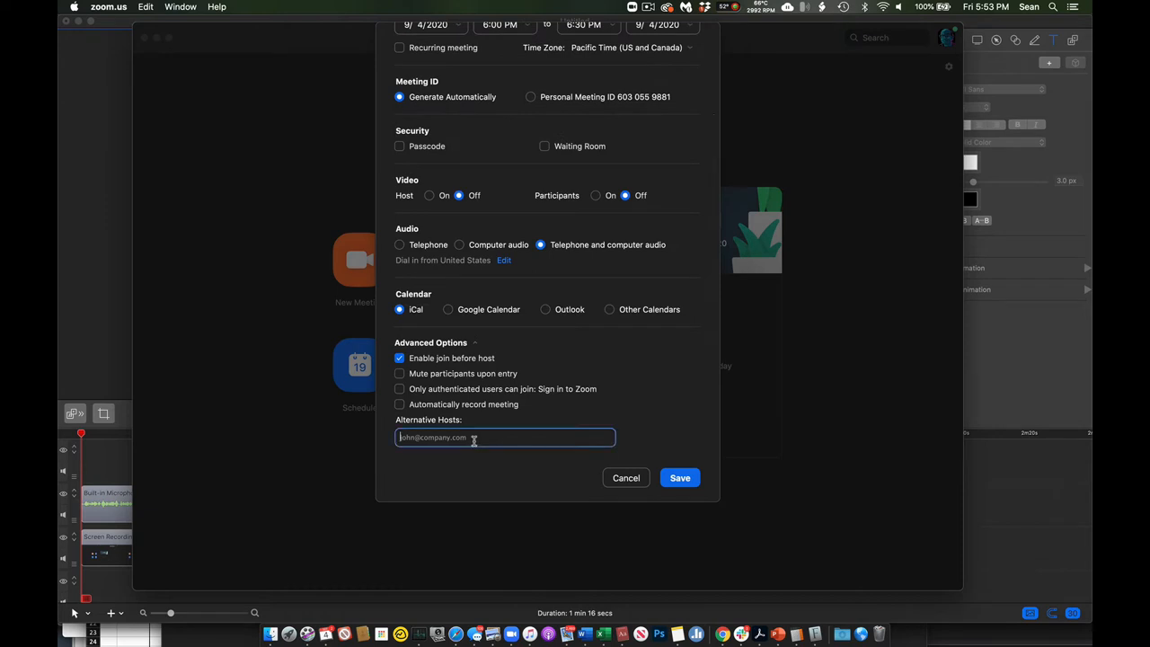
pyautogui.write('Kiki')
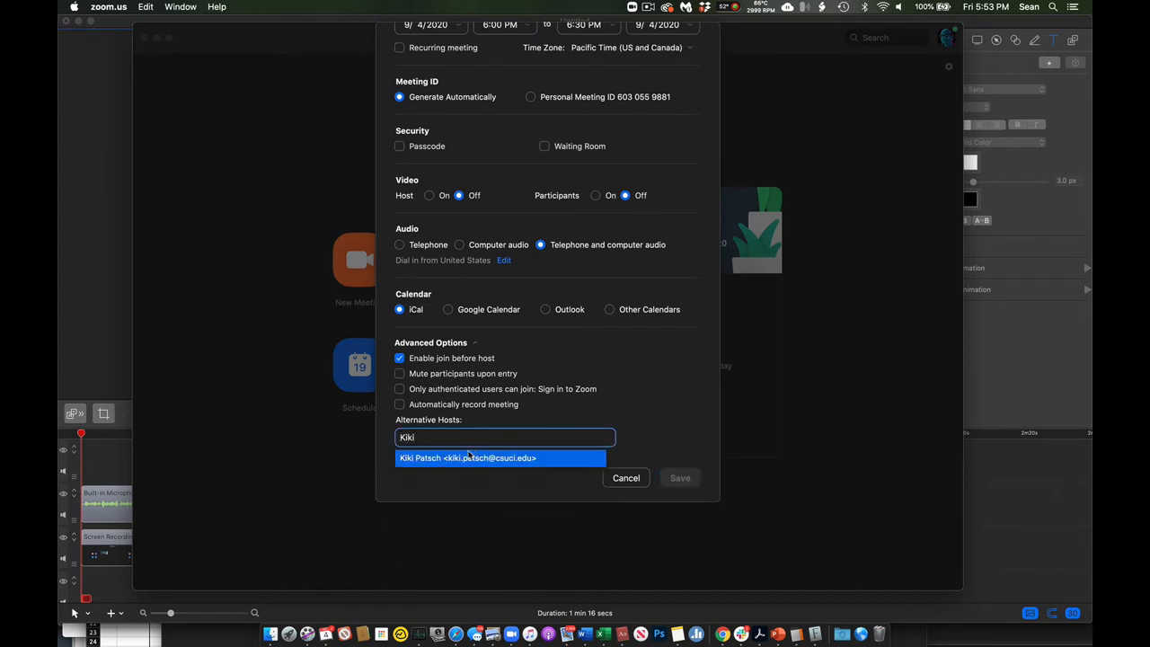
pyautogui.click(500, 457)
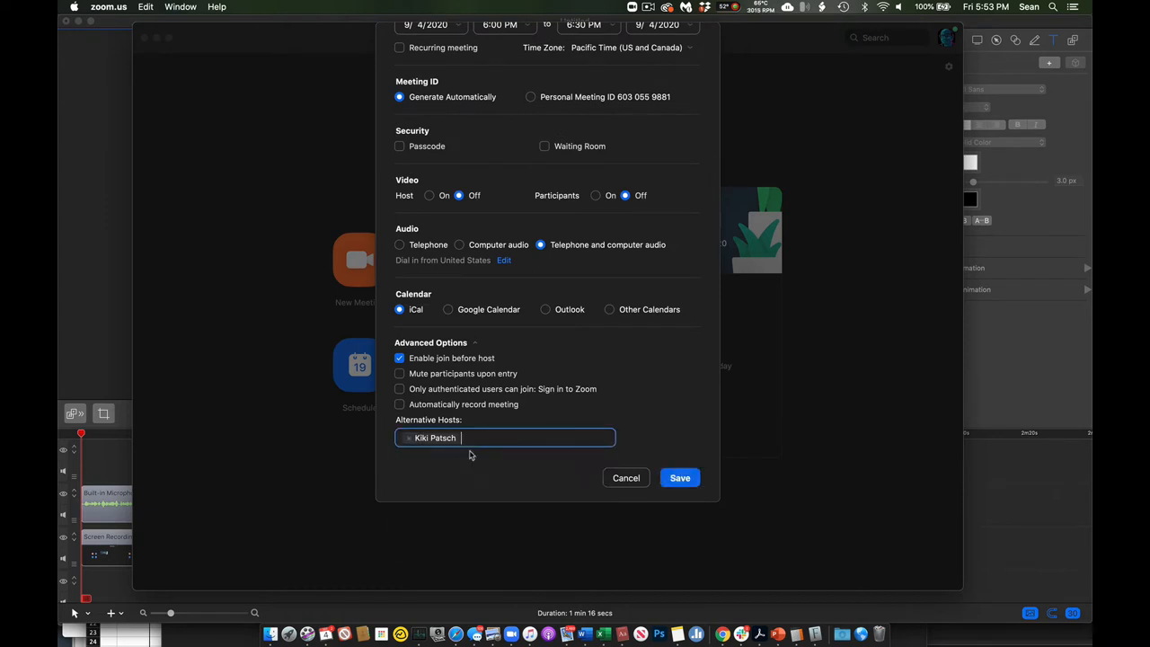
pyautogui.write('Emil')
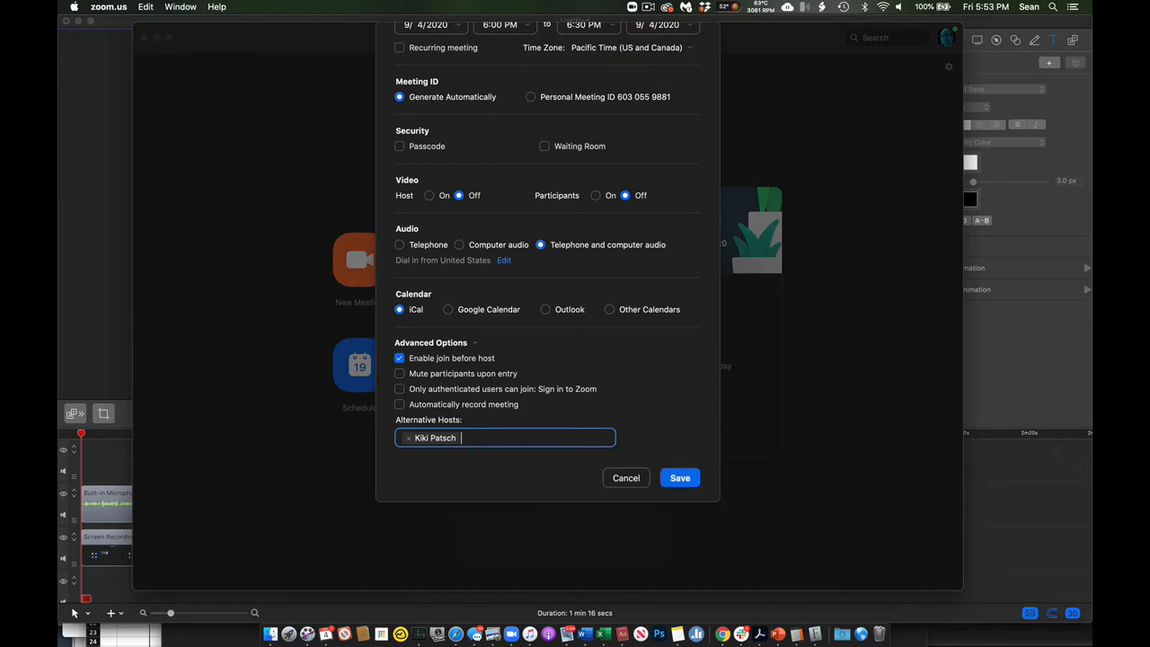
pyautogui.write('Linda')
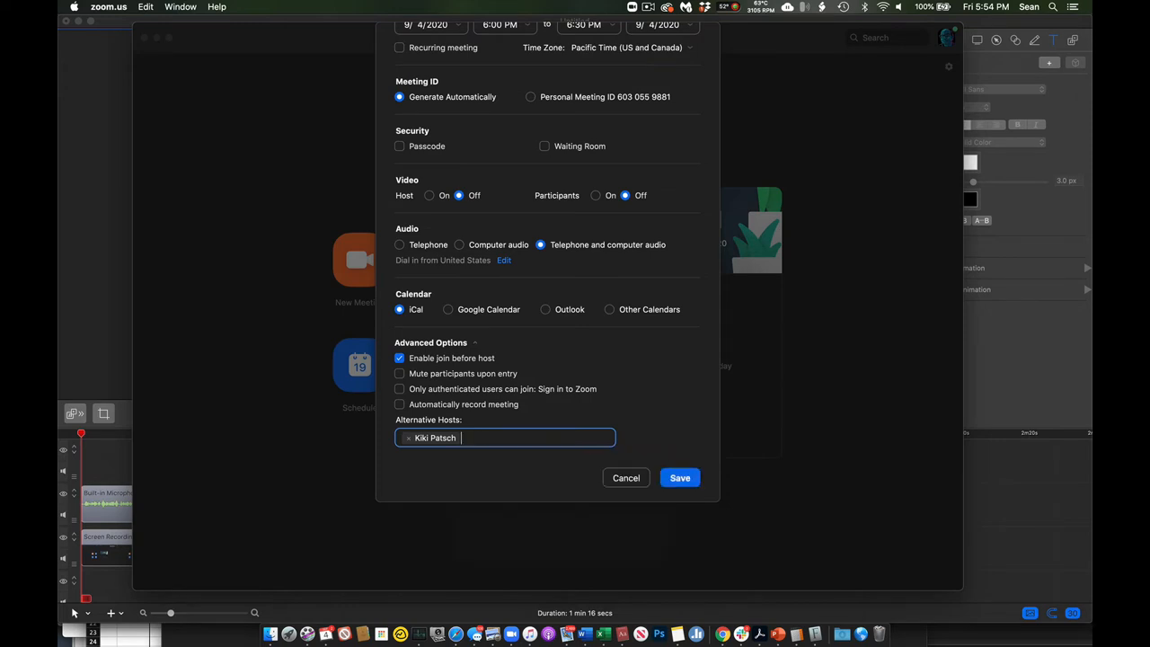
pyautogui.moveTo(636, 499)
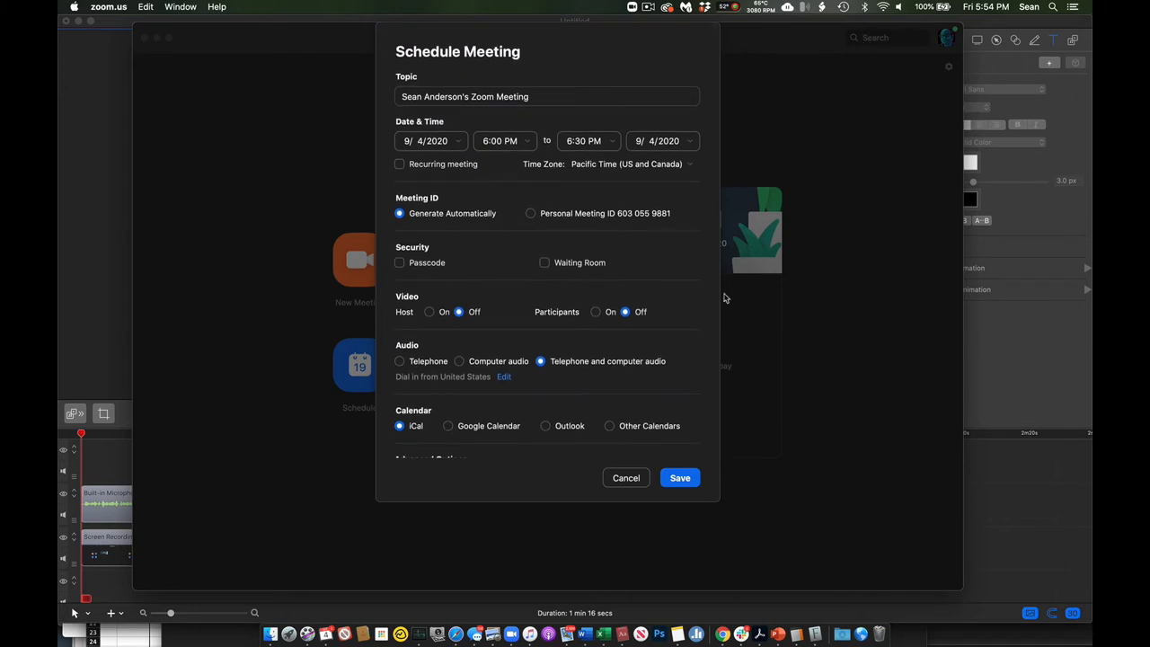
# Search the directory for 'Lin', open the found contact's conversation, then return Home.
pyautogui.click(625, 477)
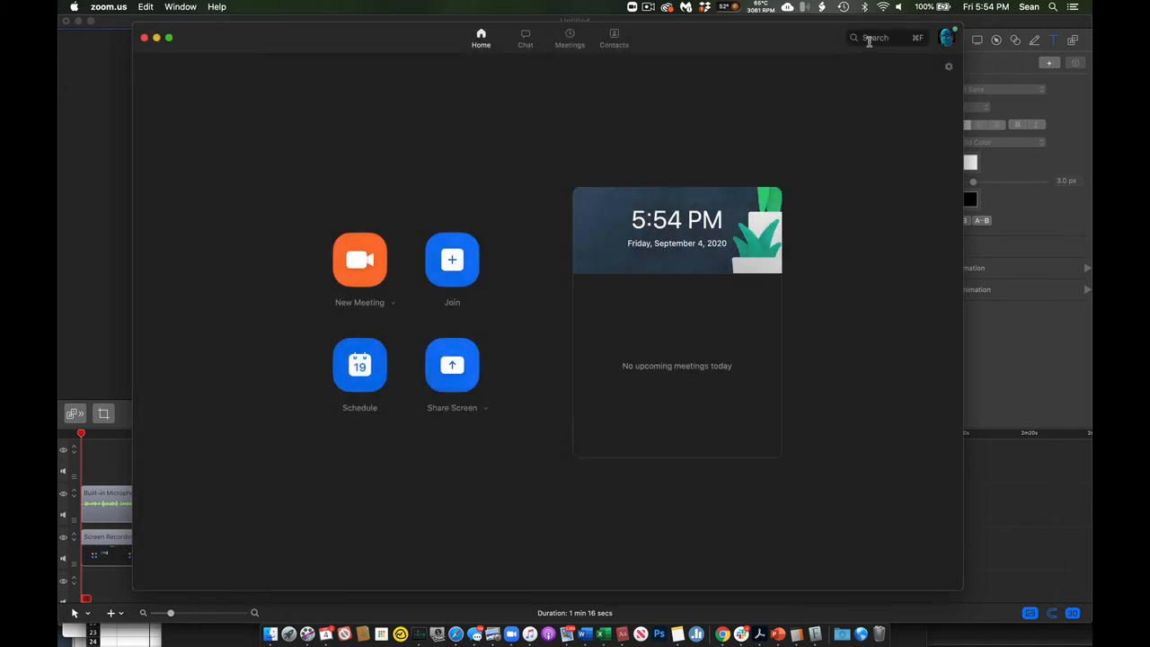
pyautogui.write('Linda O')
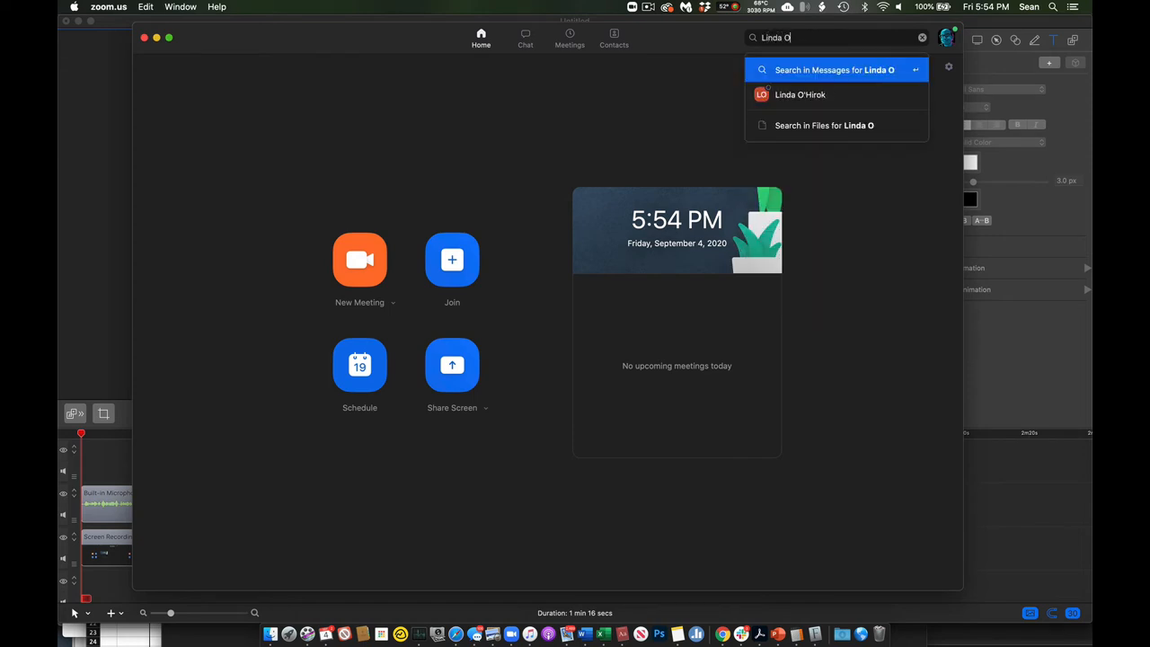
pyautogui.click(797, 95)
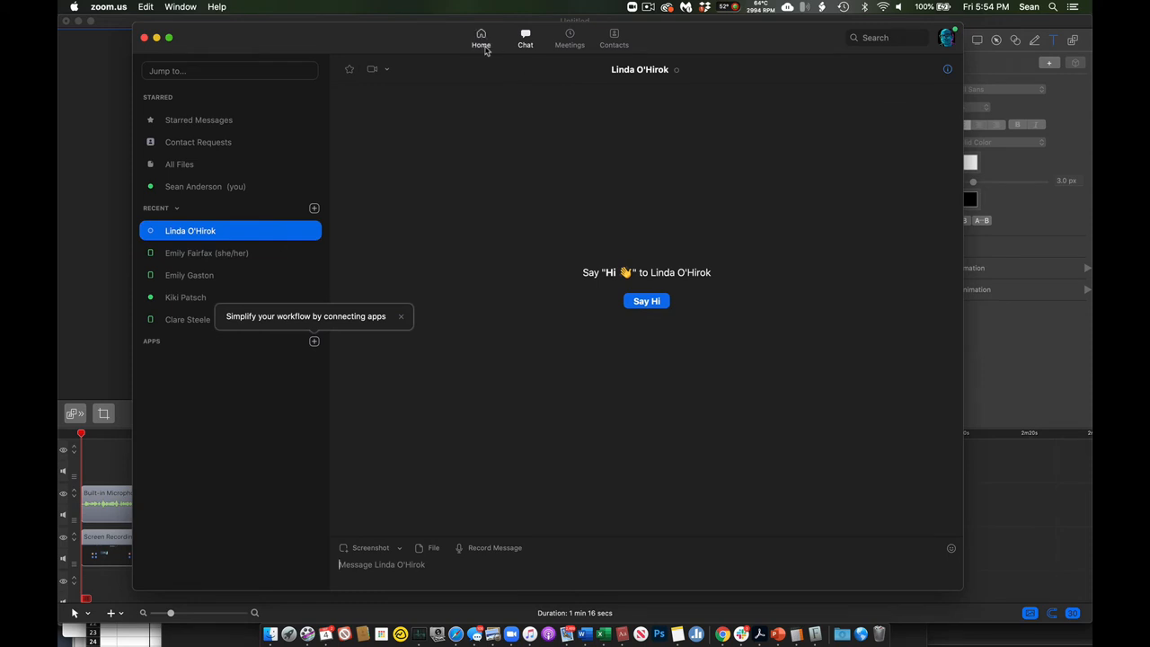
pyautogui.click(480, 40)
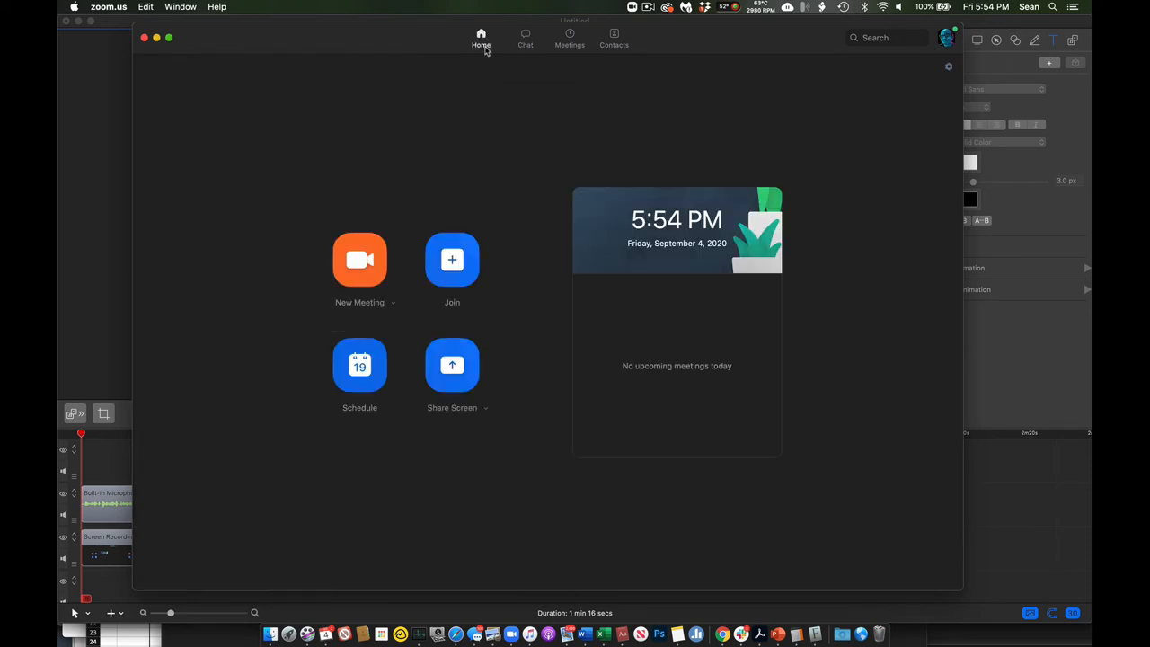
pyautogui.moveTo(423, 298)
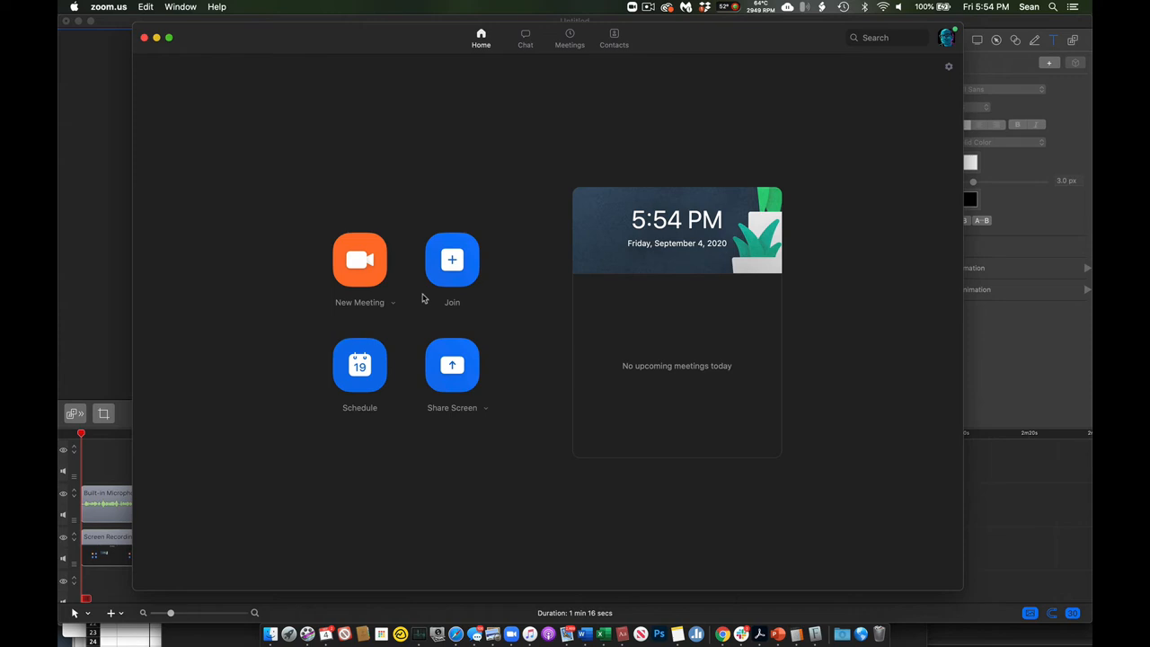
pyautogui.click(359, 365)
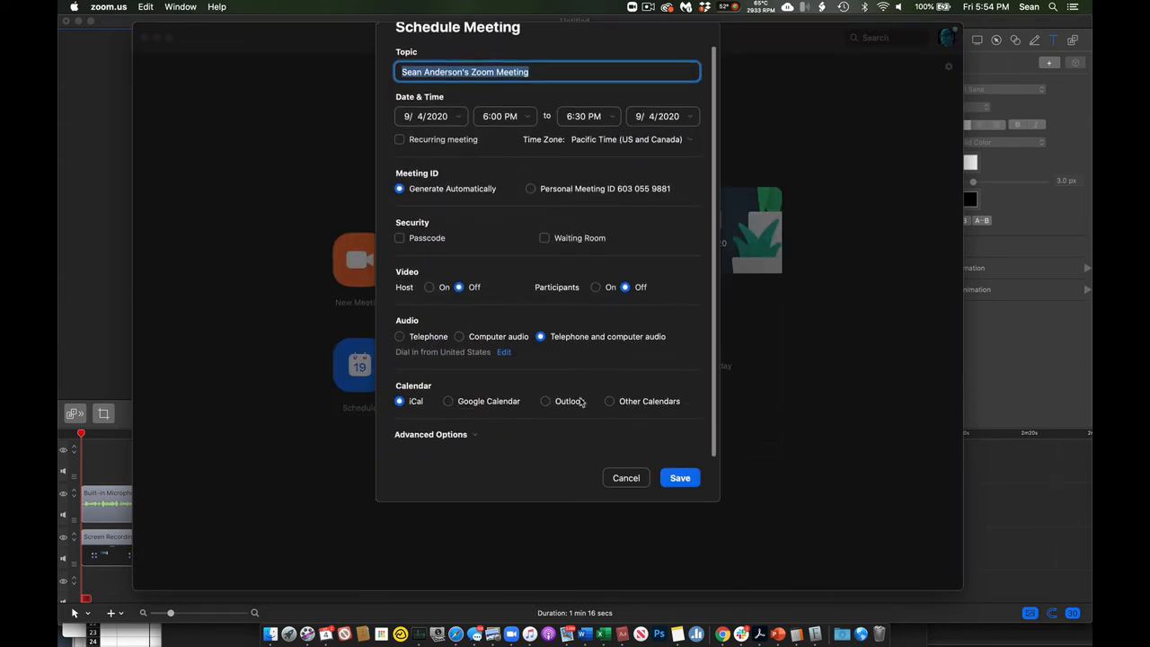
pyautogui.write('Linda')
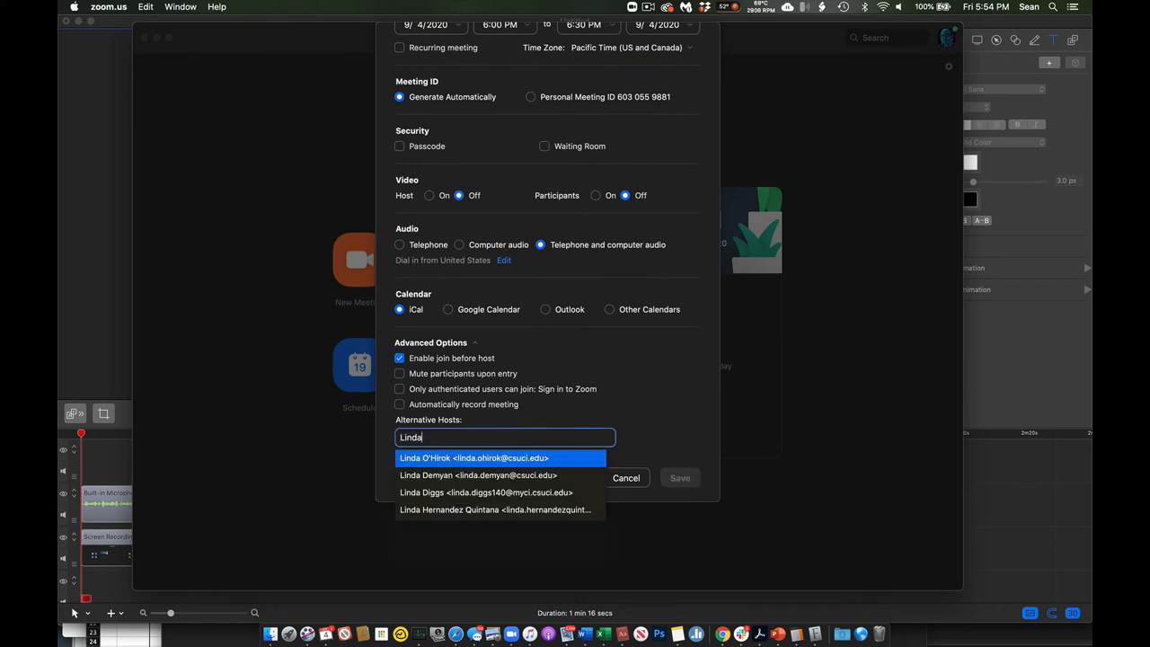
pyautogui.click(474, 458)
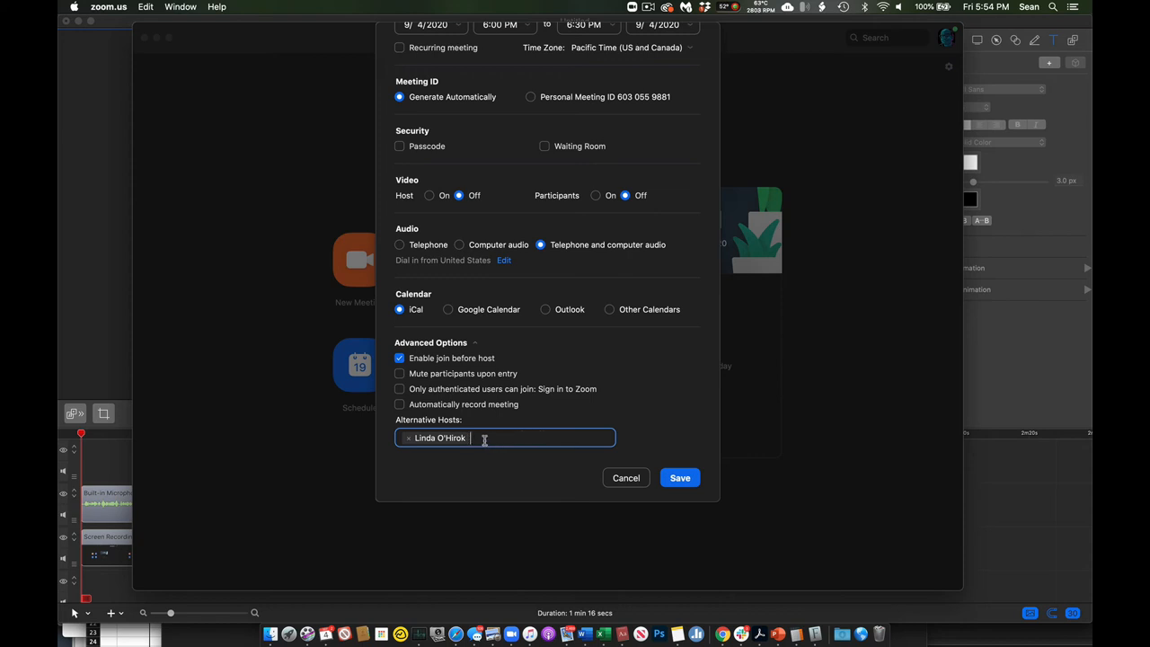
pyautogui.moveTo(493, 441)
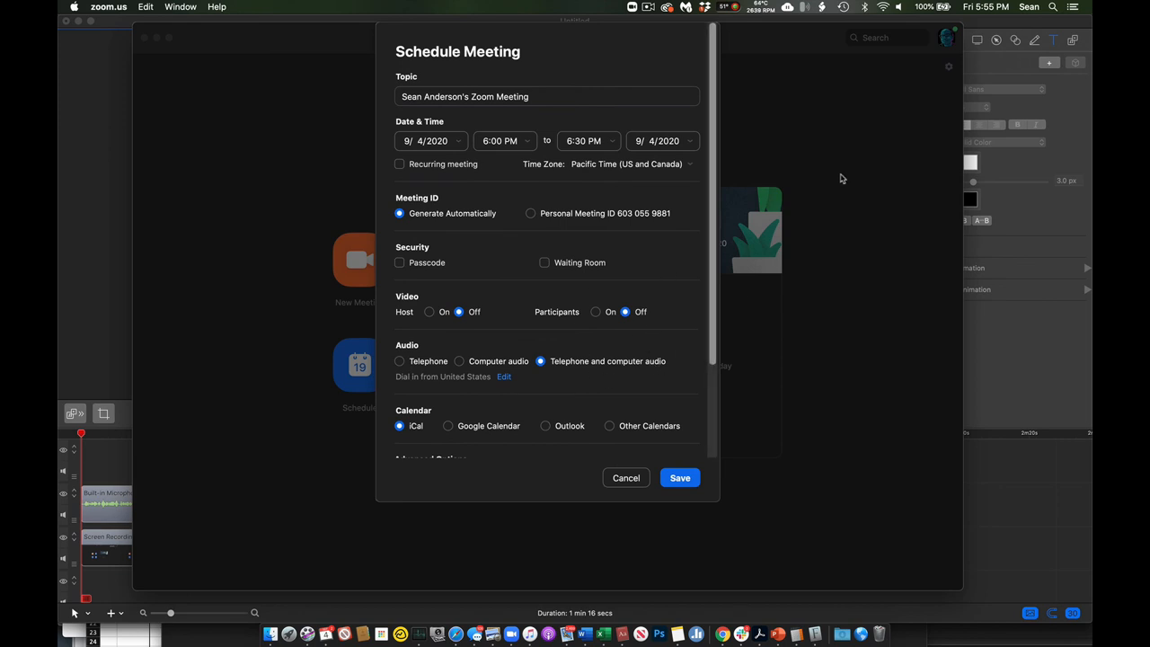
pyautogui.moveTo(888, 56)
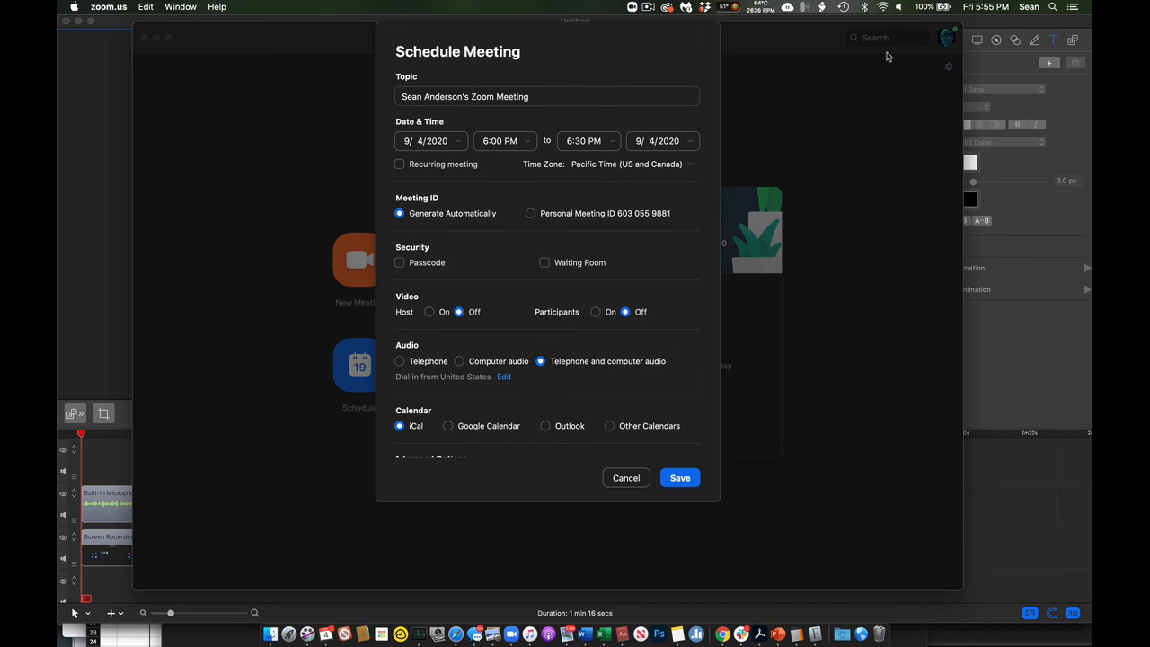
pyautogui.moveTo(856, 93)
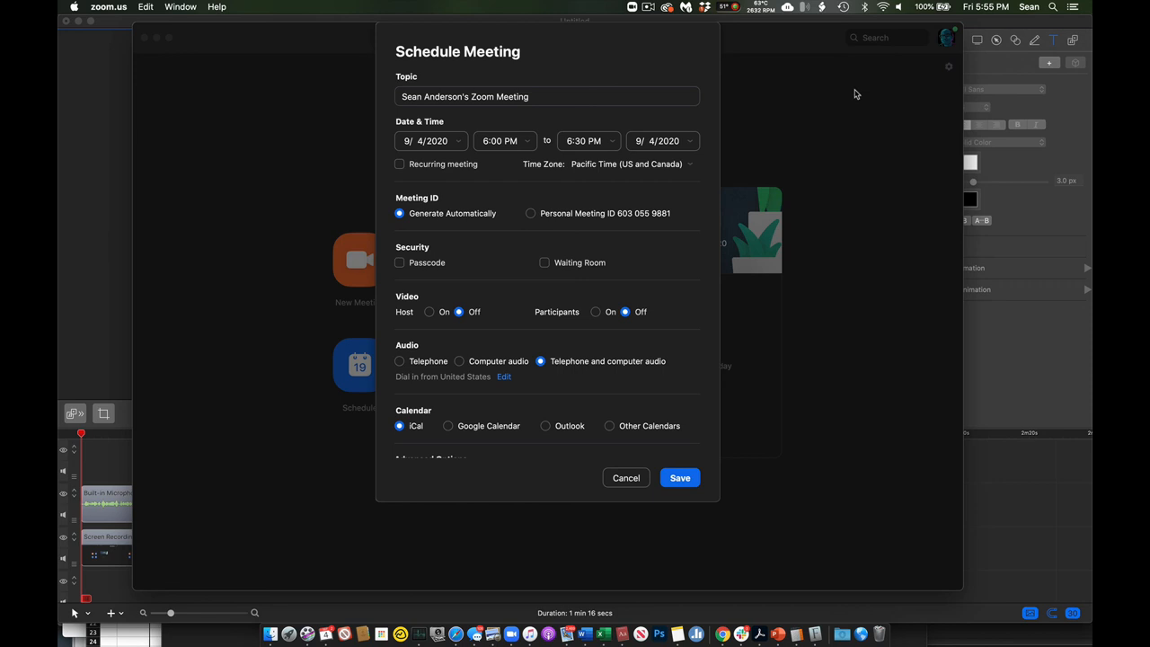